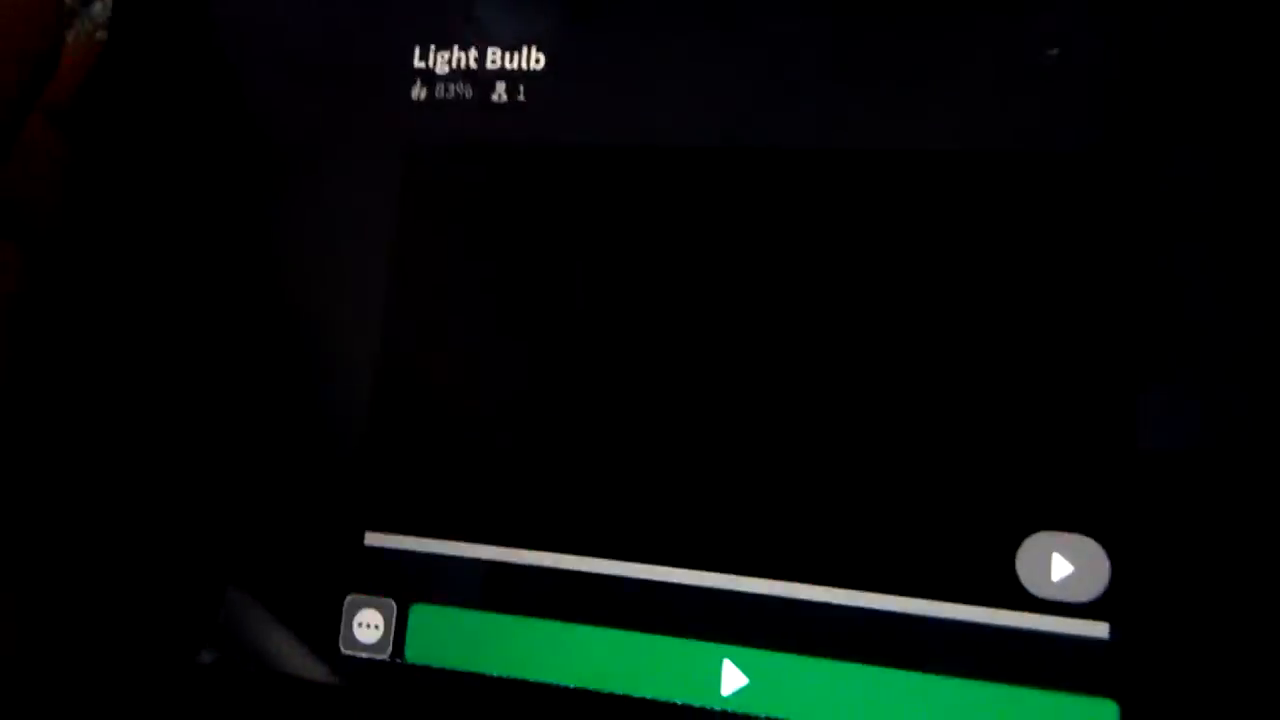
Start the Light Bulb game by Zeekerss and wait for a server to become available.
left_click(736, 680)
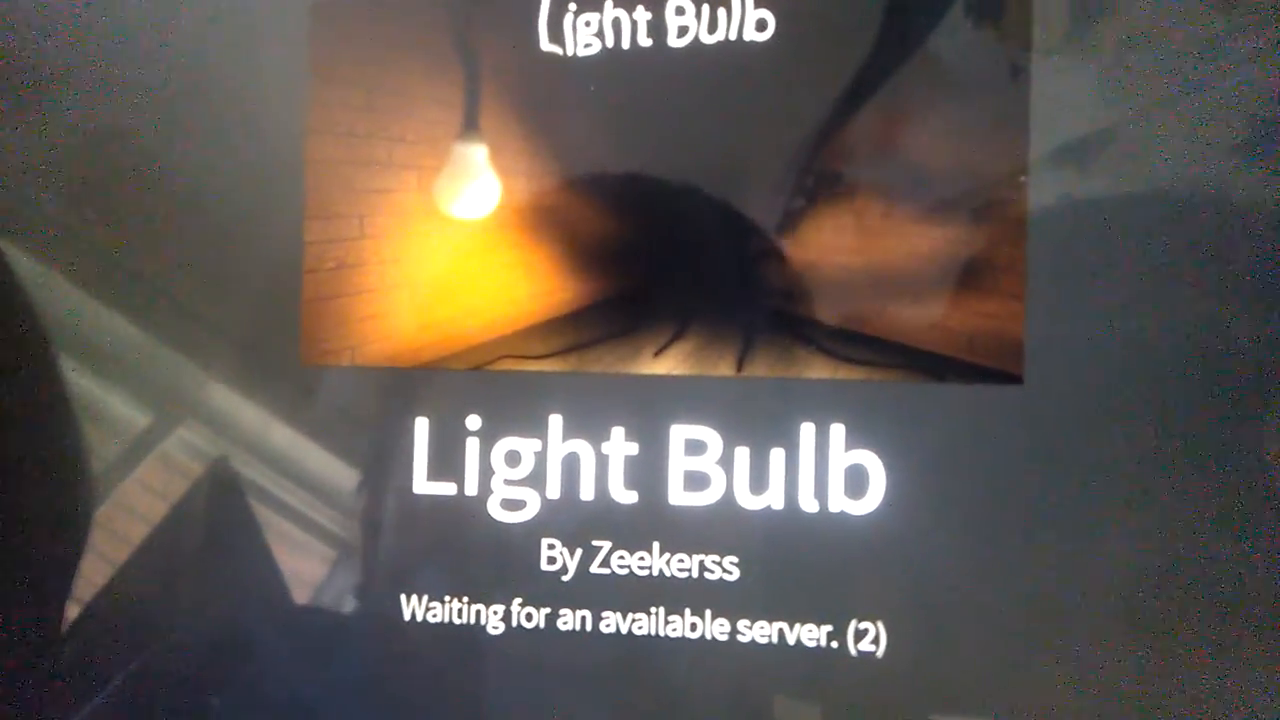